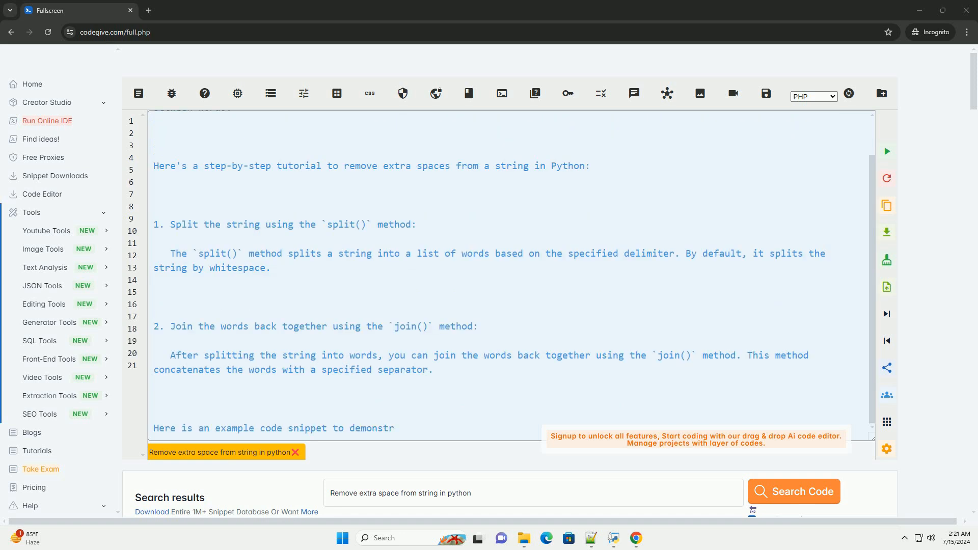
scroll(down, 3)
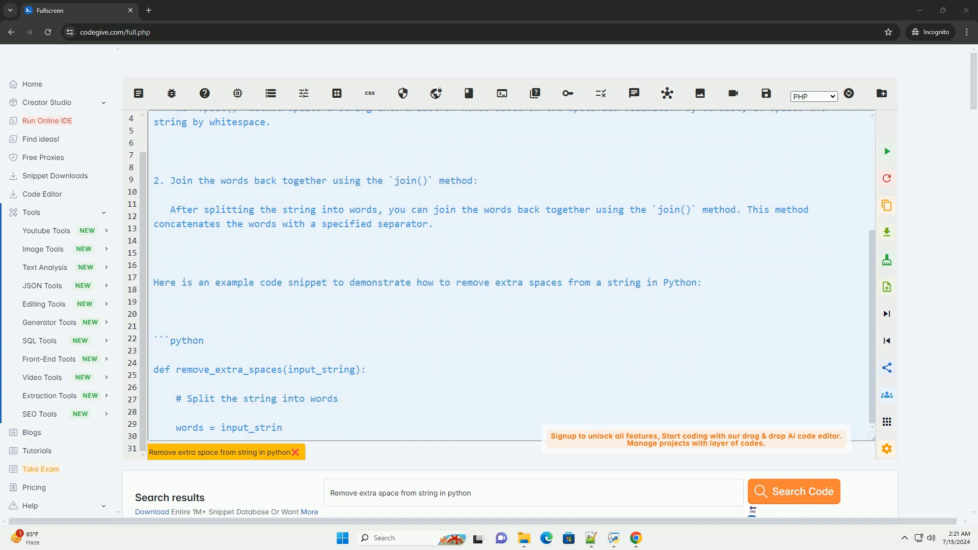
scroll(down, 3)
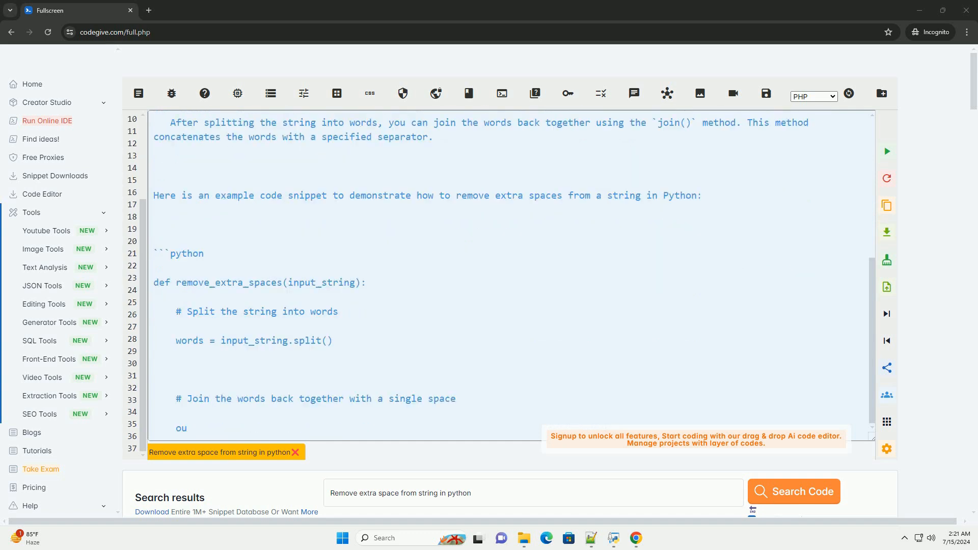
scroll(down, 3)
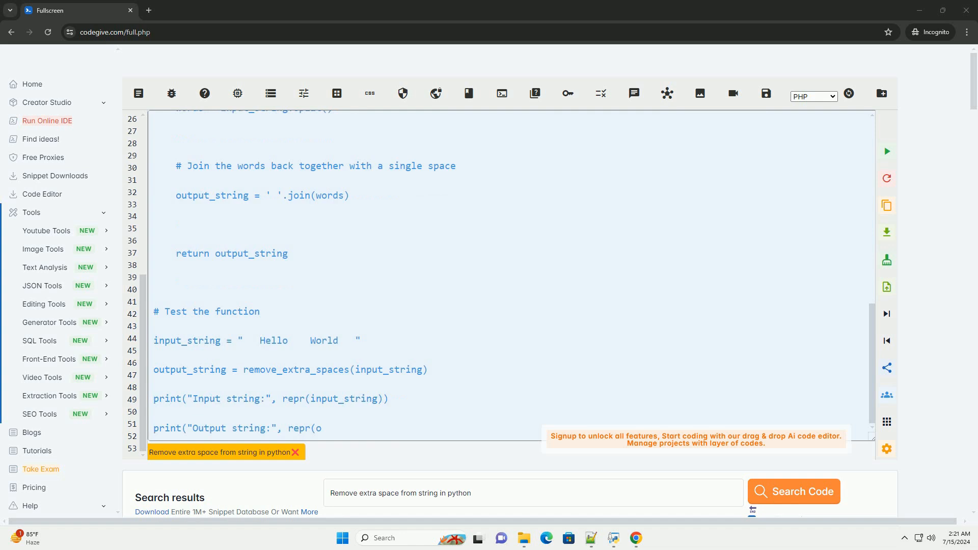
scroll(down, 3)
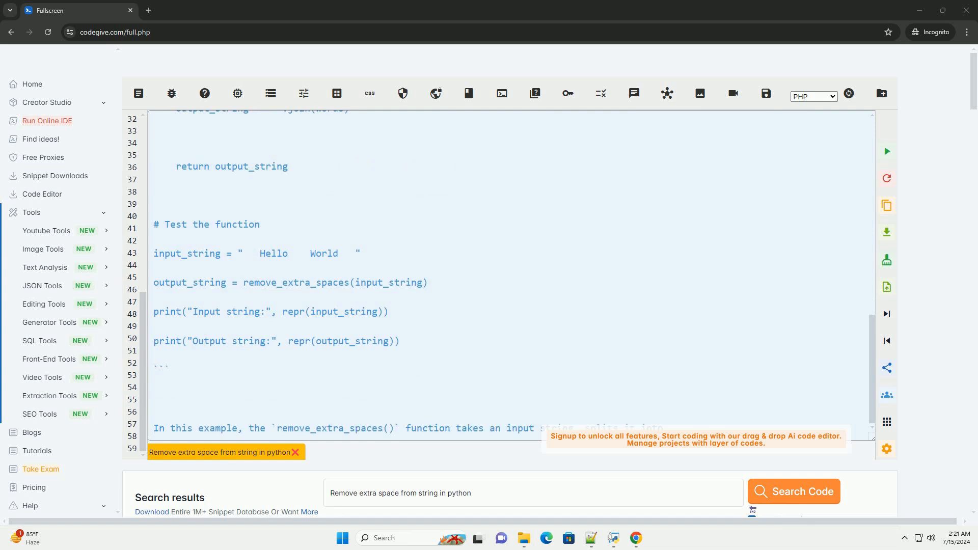
scroll(down, 3)
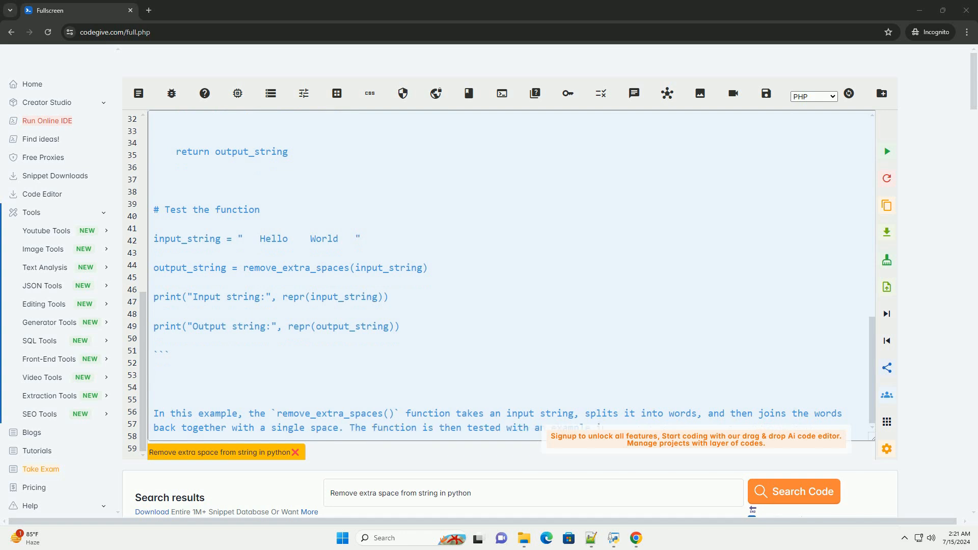
scroll(down, 3)
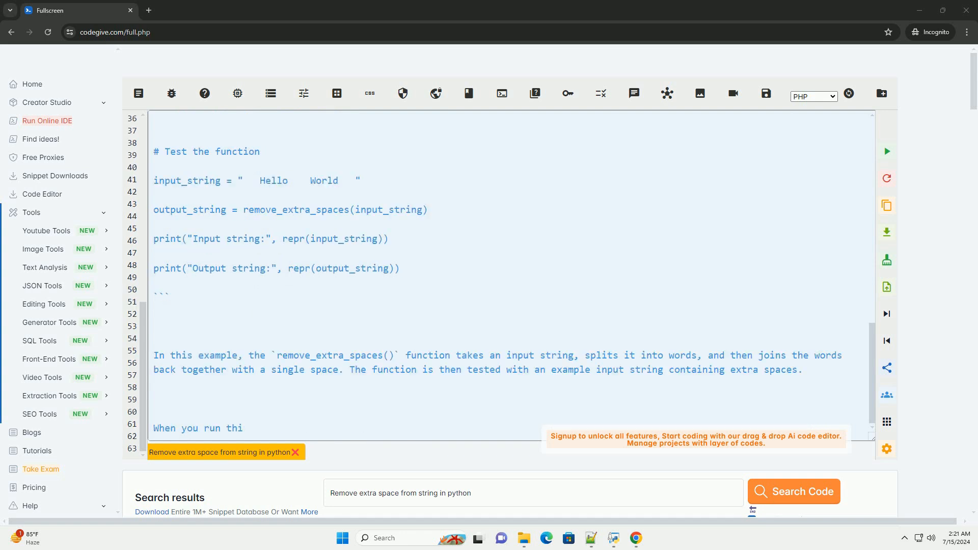
scroll(down, 3)
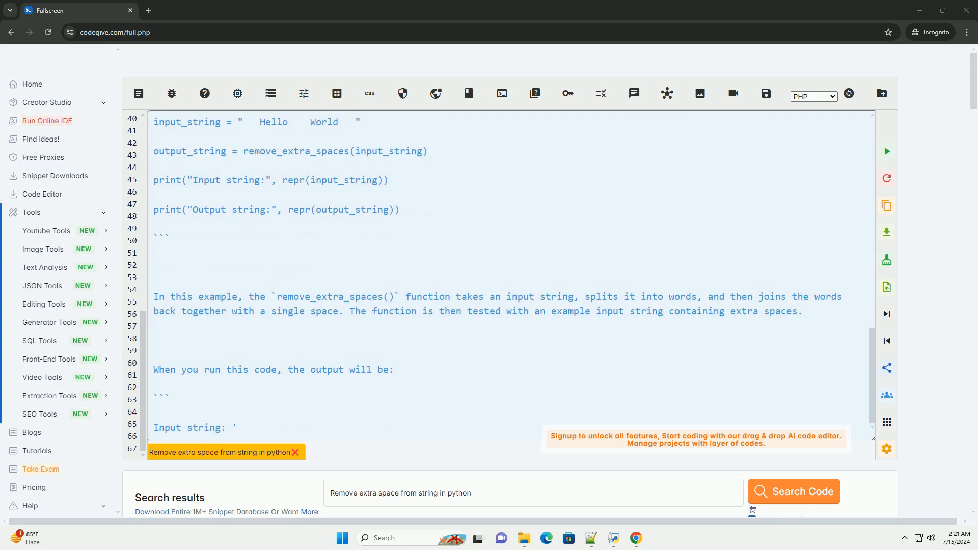
scroll(down, 3)
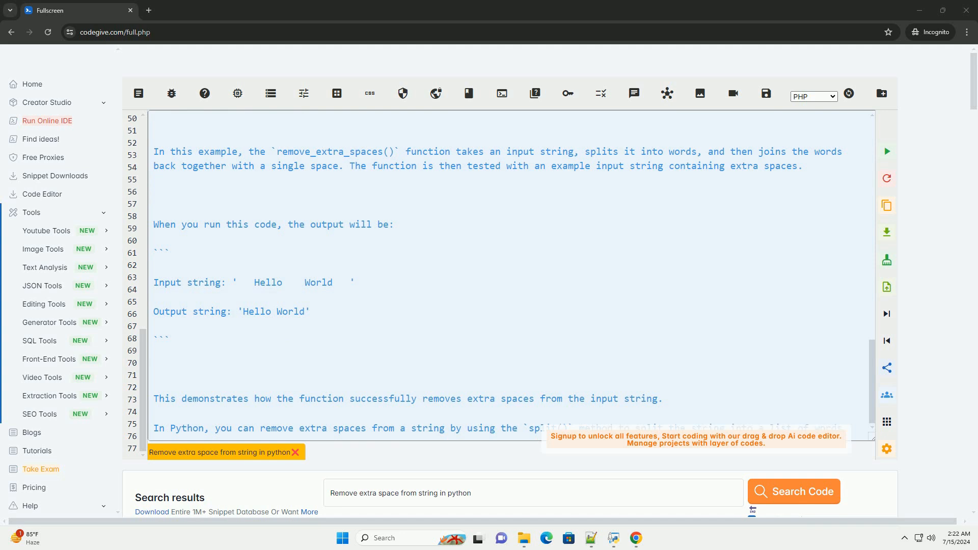
scroll(down, 3)
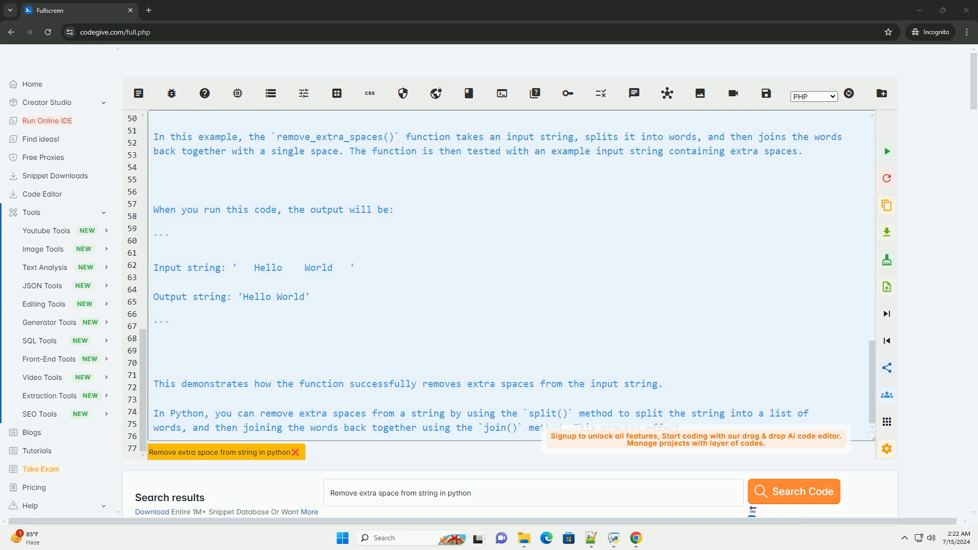
scroll(down, 3)
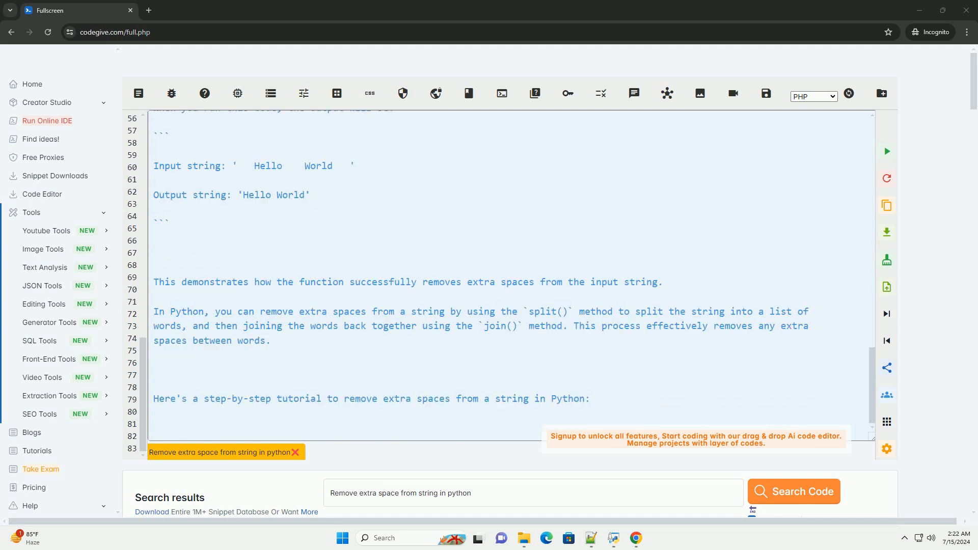
scroll(down, 3)
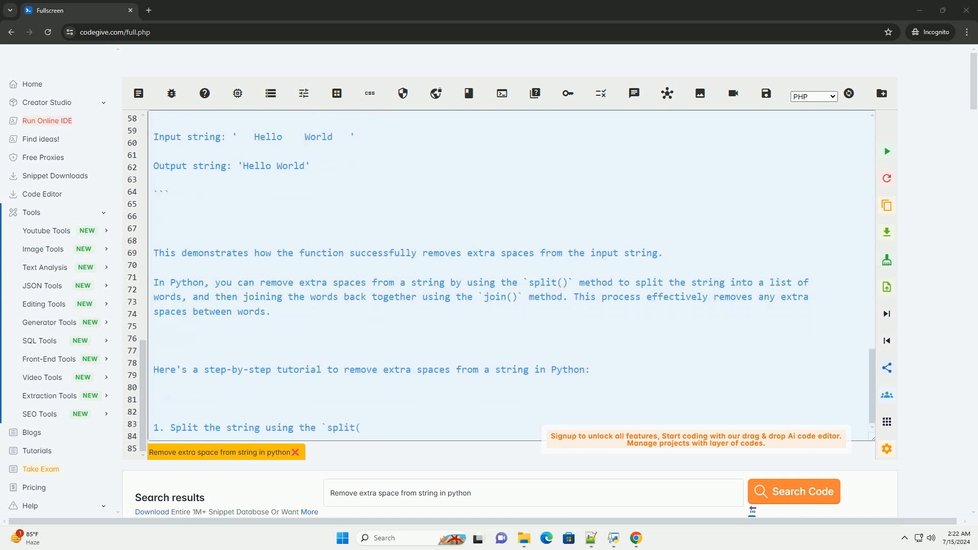
scroll(down, 3)
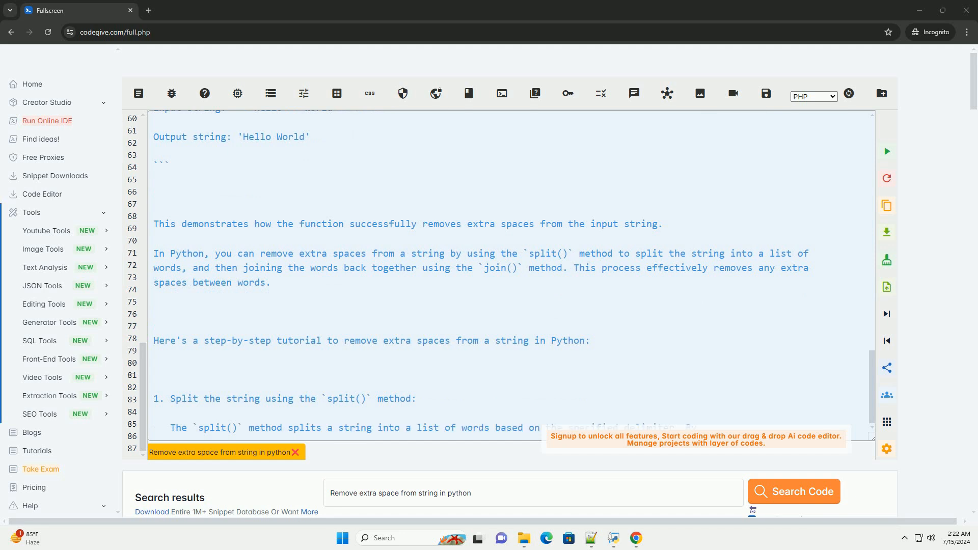
scroll(down, 3)
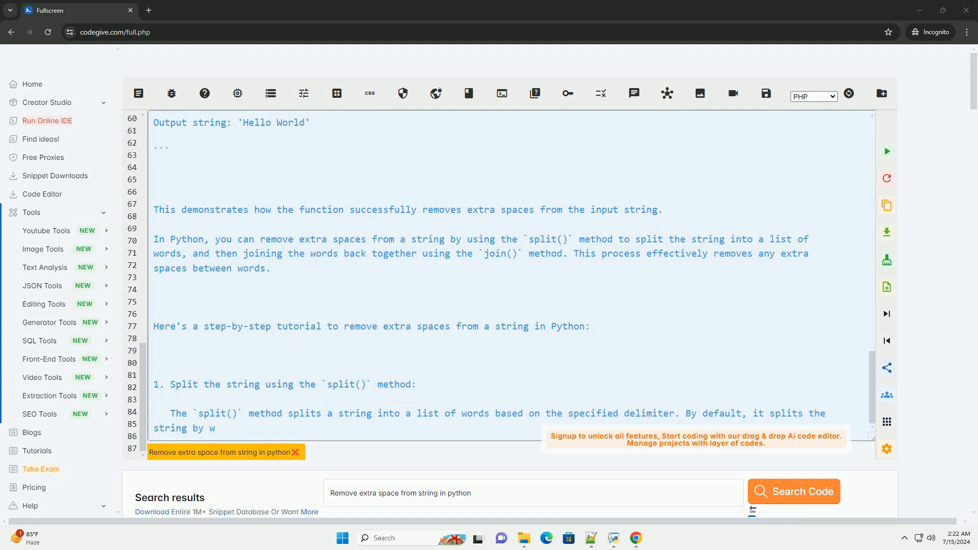
scroll(down, 3)
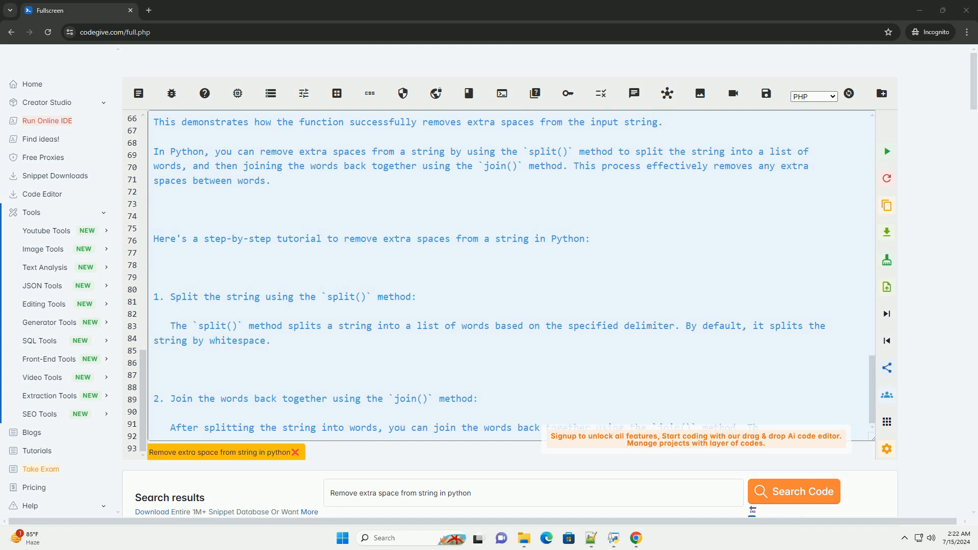
scroll(down, 3)
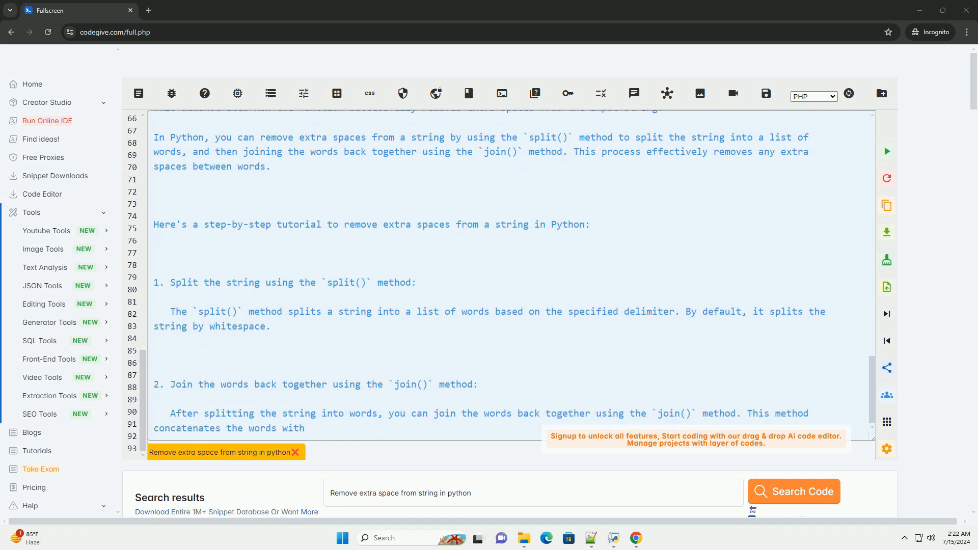